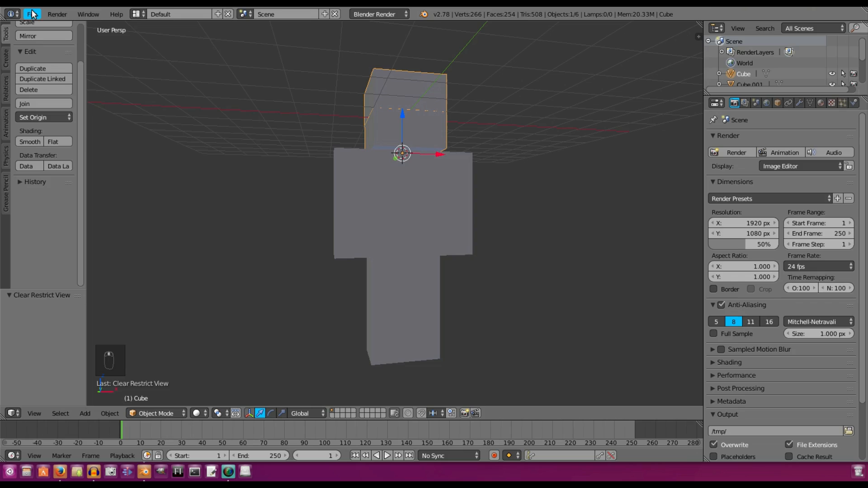
- Disable Mipmaps under User Preferences > System and close the preferences window
{"action": "left_click", "coordinate": [37, 12]}
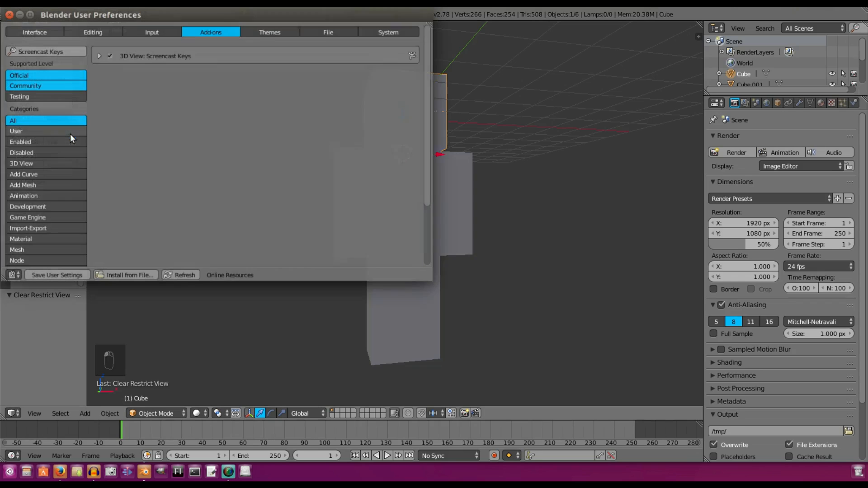
{"action": "left_click", "coordinate": [412, 31]}
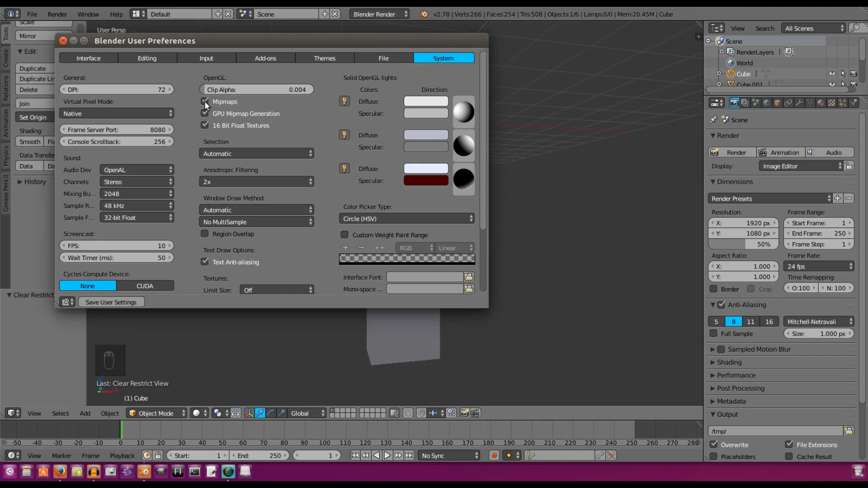
{"action": "left_click", "coordinate": [206, 101]}
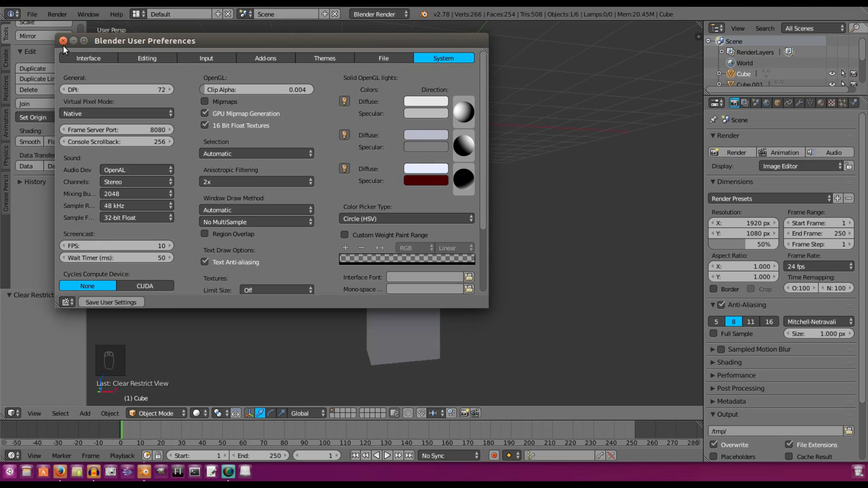
{"action": "left_click", "coordinate": [64, 42]}
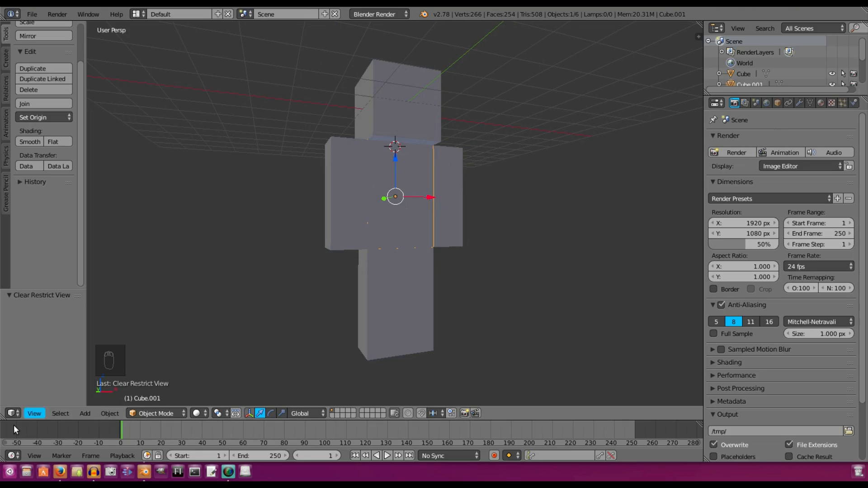
- Create a new image texture loaded with the Minecraft skin and set viewport shading to Texture
{"action": "left_click", "coordinate": [845, 103]}
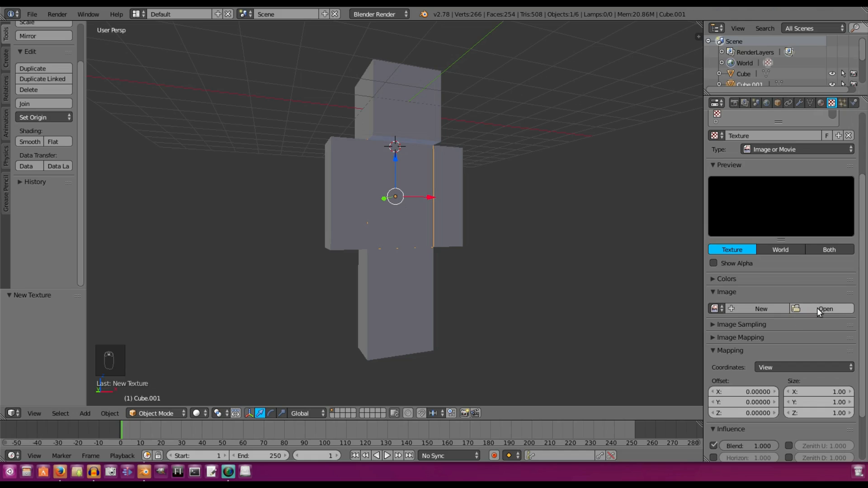
{"action": "mouse_move", "coordinate": [830, 311]}
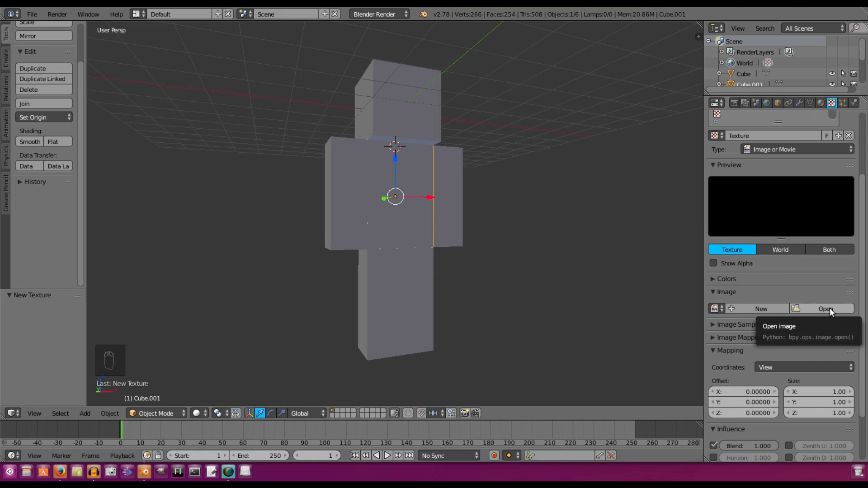
{"action": "left_click", "coordinate": [822, 308]}
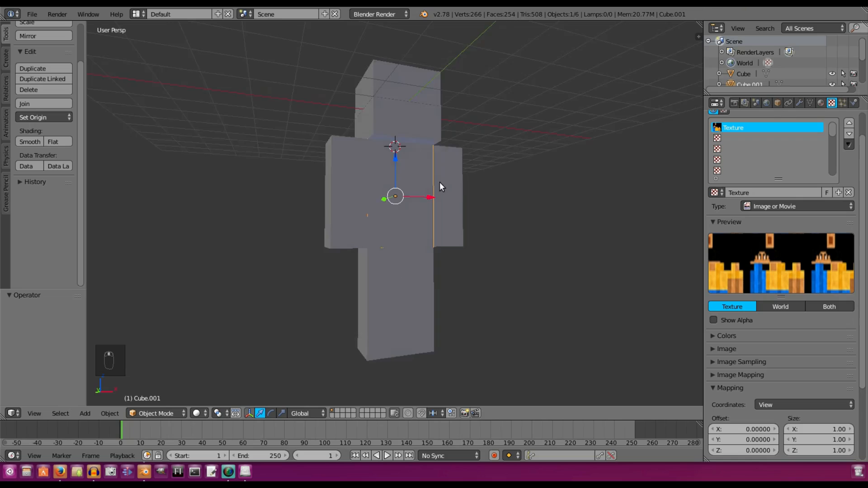
{"action": "left_click", "coordinate": [199, 413]}
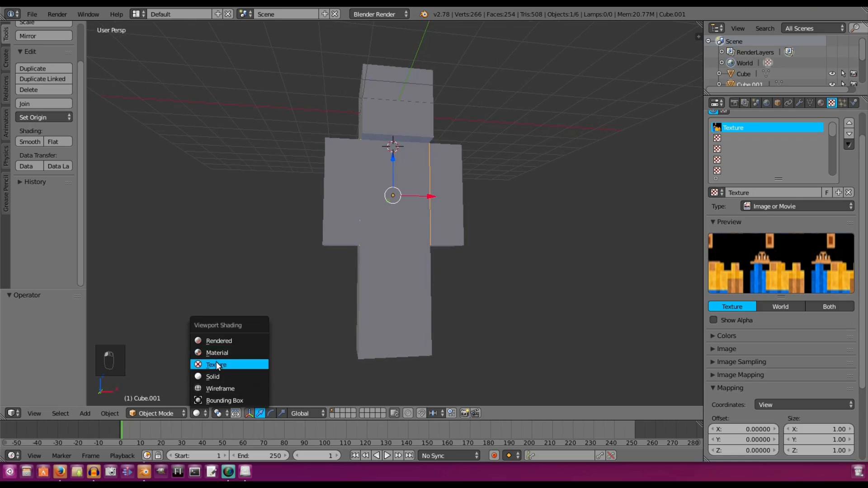
{"action": "left_click", "coordinate": [215, 365]}
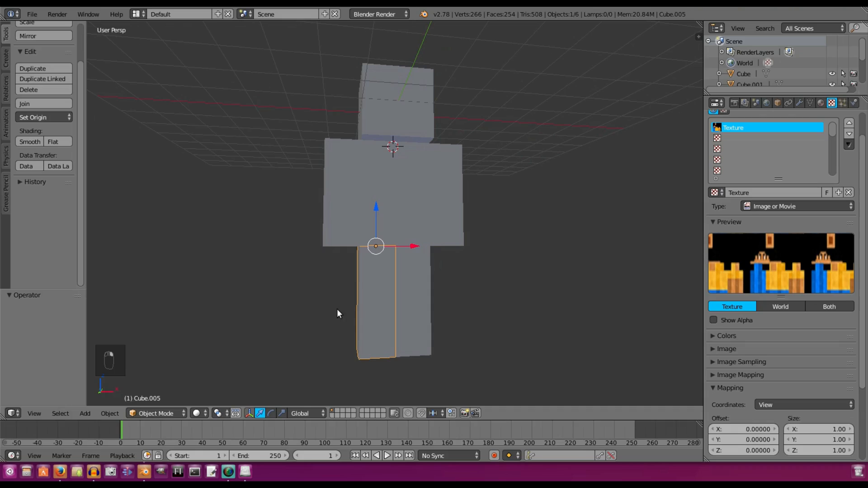
- Apply the scale of both legs and the body via Object > Apply > Scale
{"action": "left_click", "coordinate": [109, 413]}
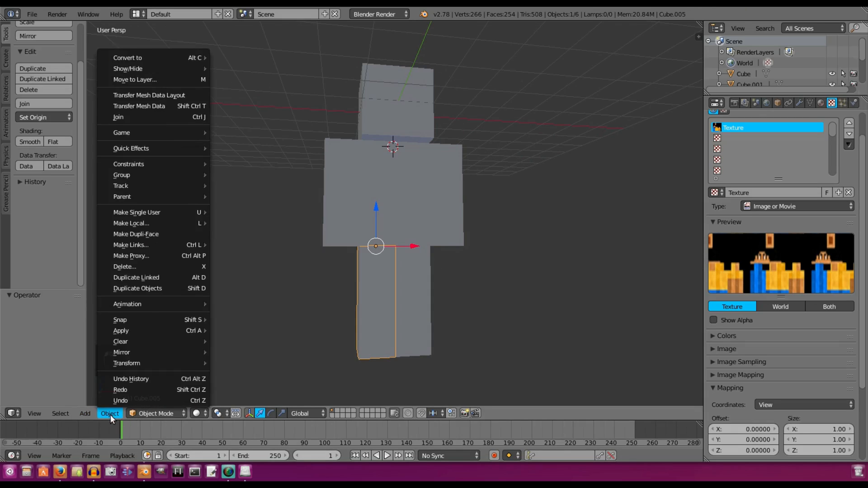
{"action": "mouse_move", "coordinate": [120, 331]}
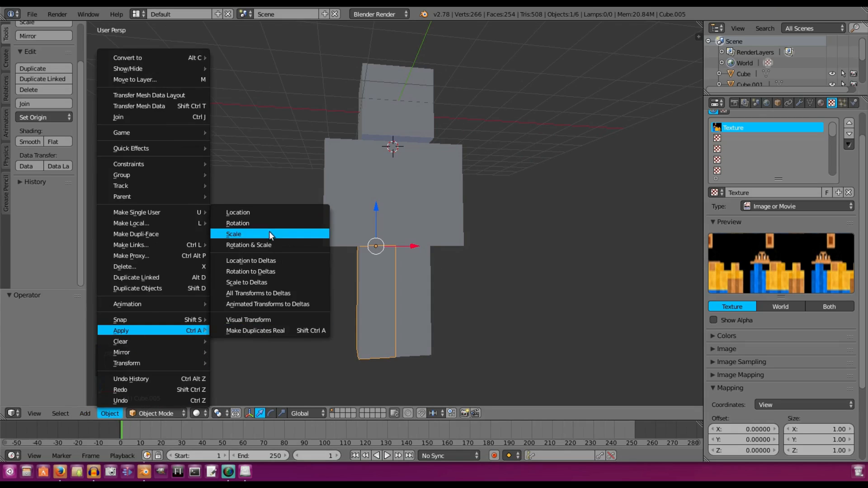
{"action": "left_click", "coordinate": [233, 233]}
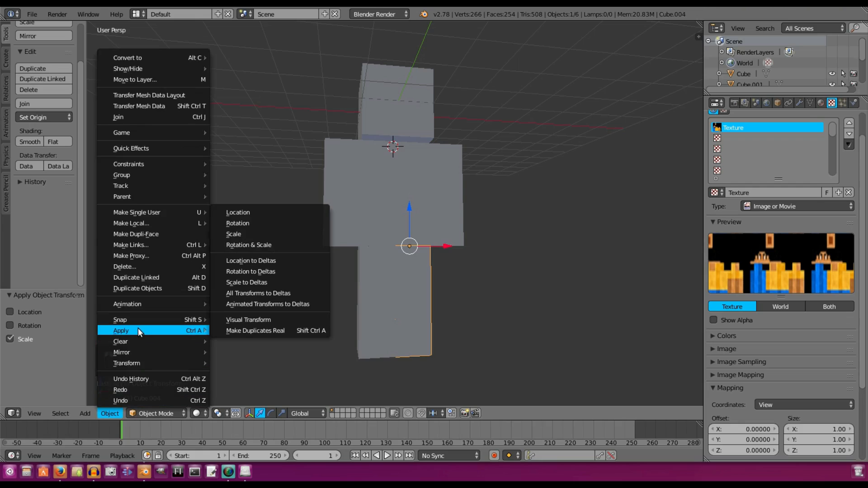
{"action": "mouse_move", "coordinate": [254, 234]}
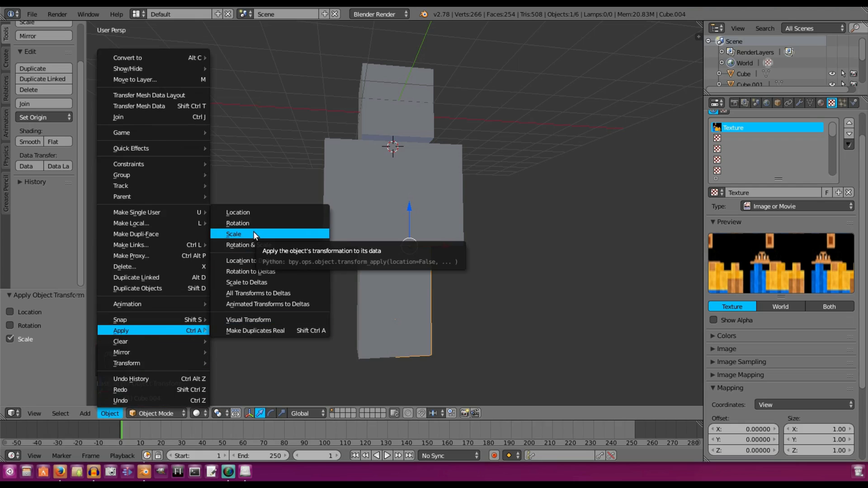
{"action": "left_click", "coordinate": [234, 233]}
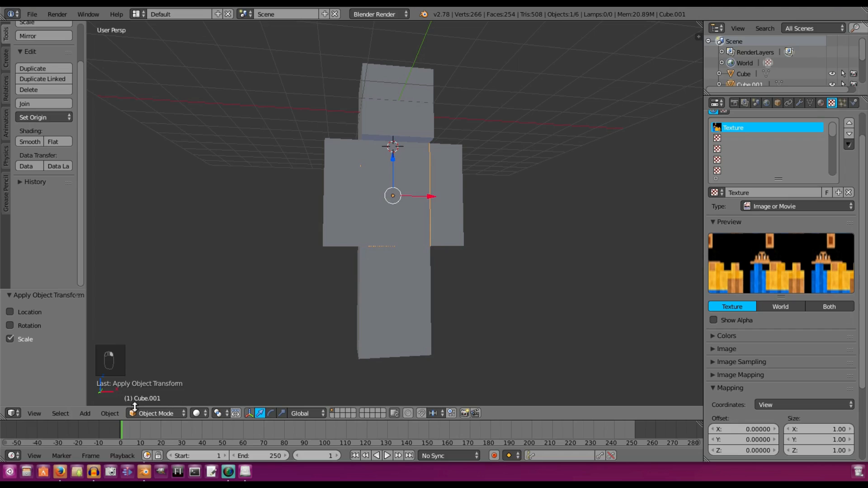
{"action": "left_click", "coordinate": [109, 413]}
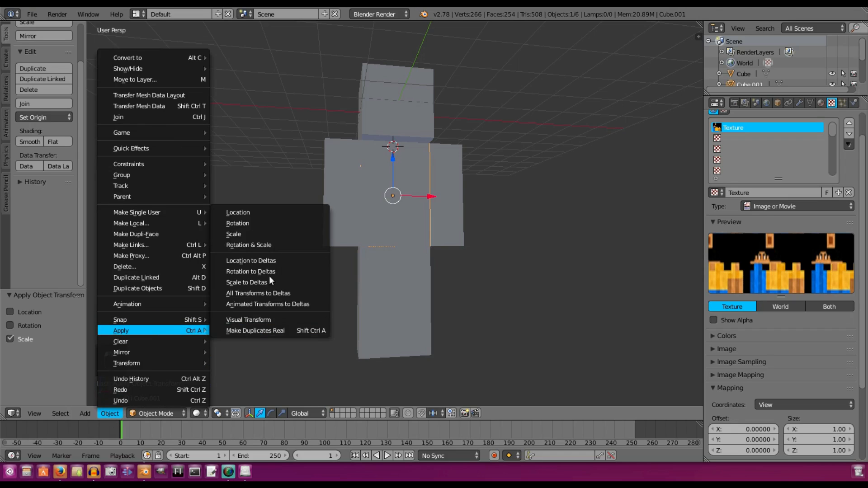
{"action": "left_click", "coordinate": [233, 235]}
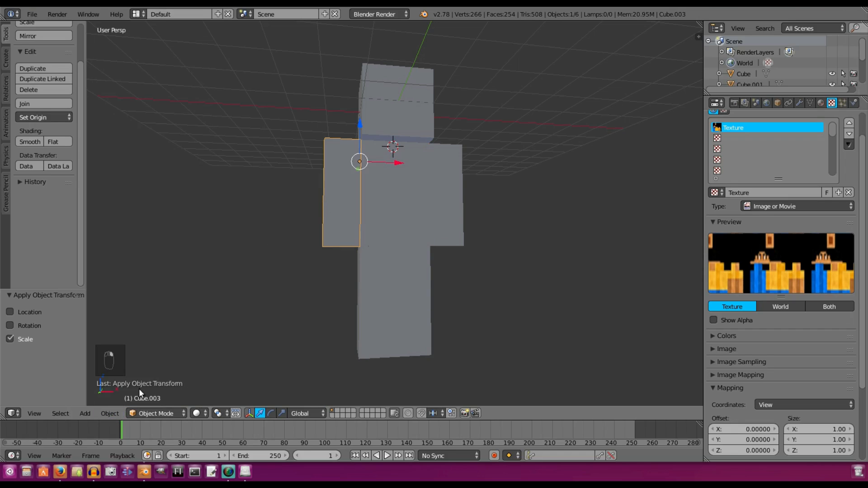
- Apply the arm's scale, cancel its accidental move, and enter Edit Mode on the body
{"action": "left_click", "coordinate": [109, 413]}
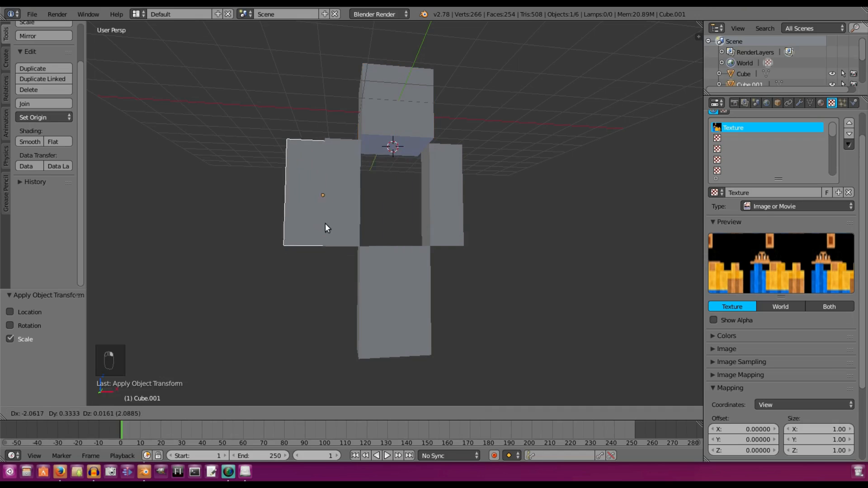
{"action": "left_click", "coordinate": [381, 295]}
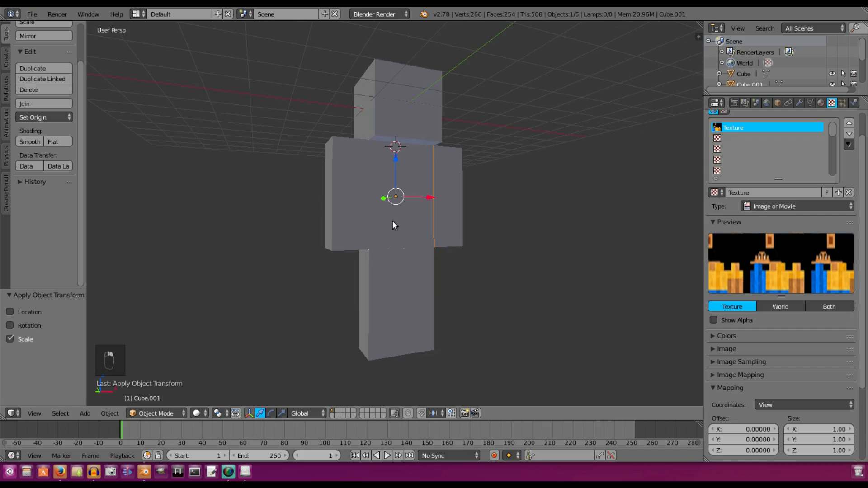
{"action": "key", "text": "Tab"}
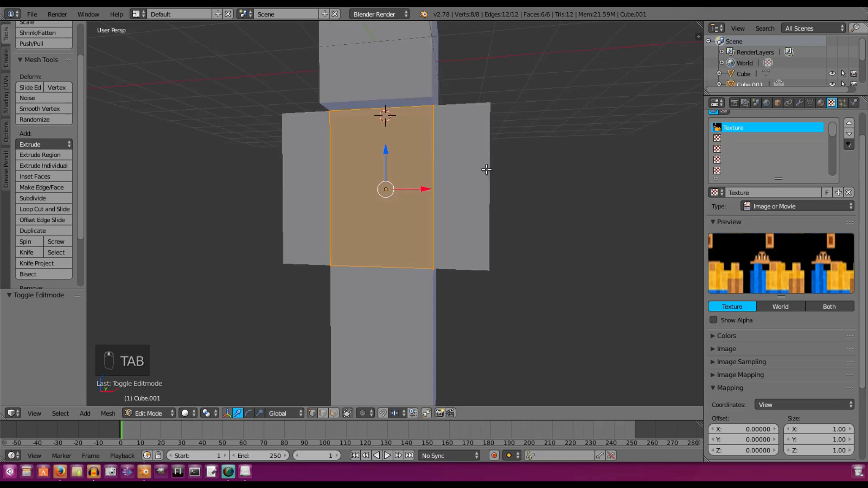
- Unwrap the body with Smart UV Project, then unwrap the arm the same way
{"action": "key", "text": "u"}
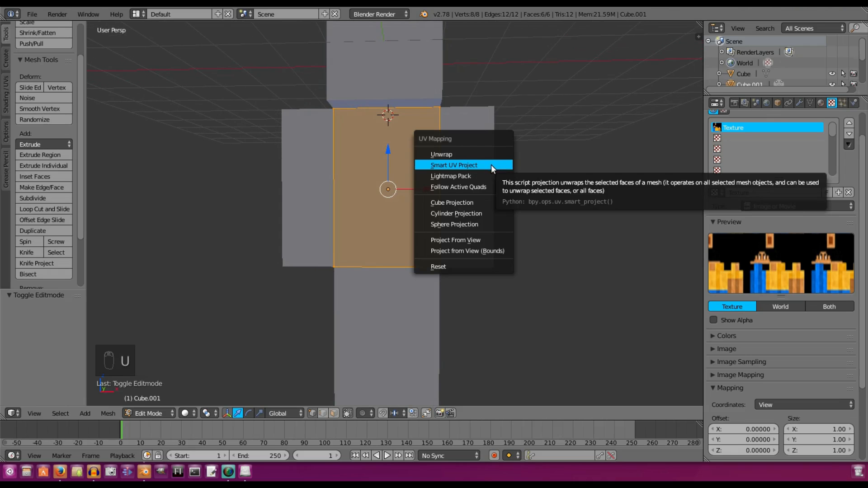
{"action": "left_click", "coordinate": [454, 164]}
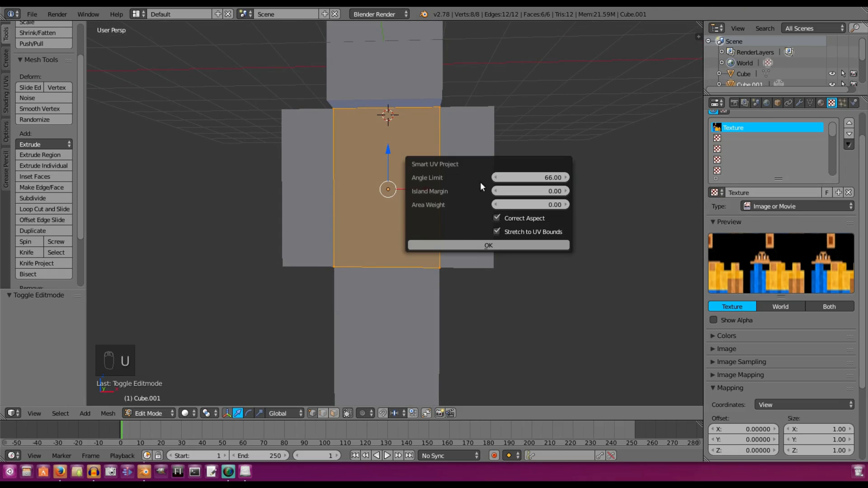
{"action": "key", "text": "Tab"}
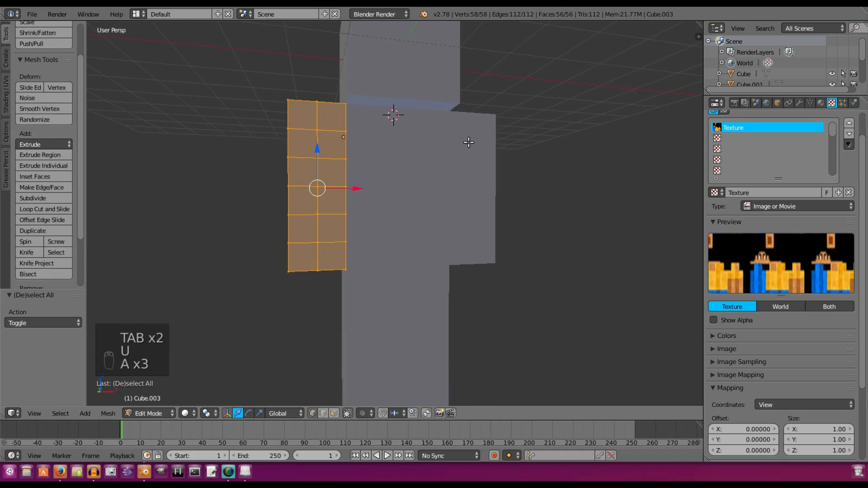
{"action": "key", "text": "U"}
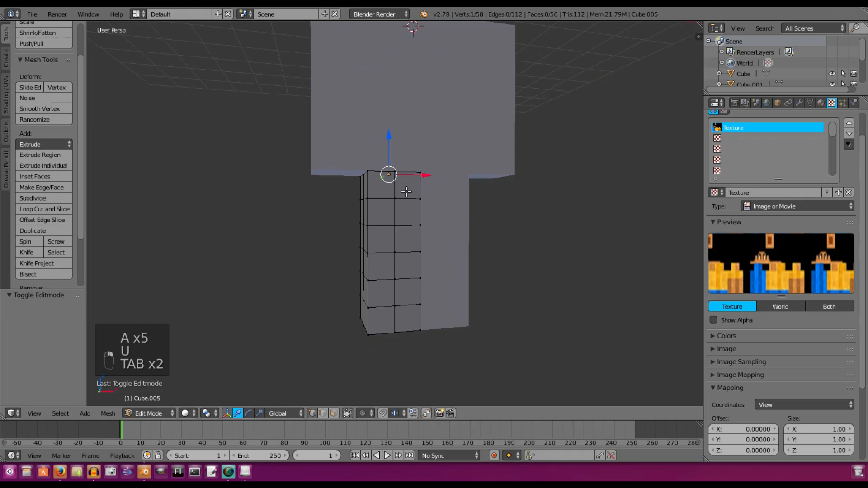
- Give both legs Smart UV Project unwraps and return to Object Mode
{"action": "key", "text": "u"}
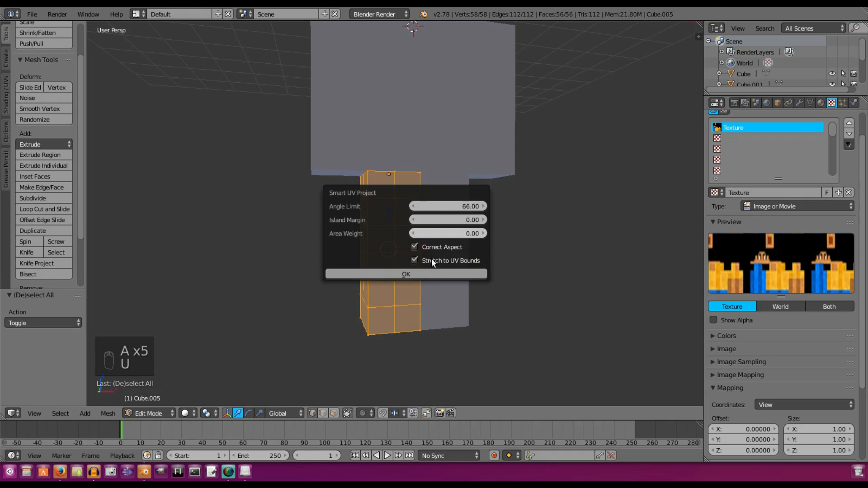
{"action": "key", "text": "Tab"}
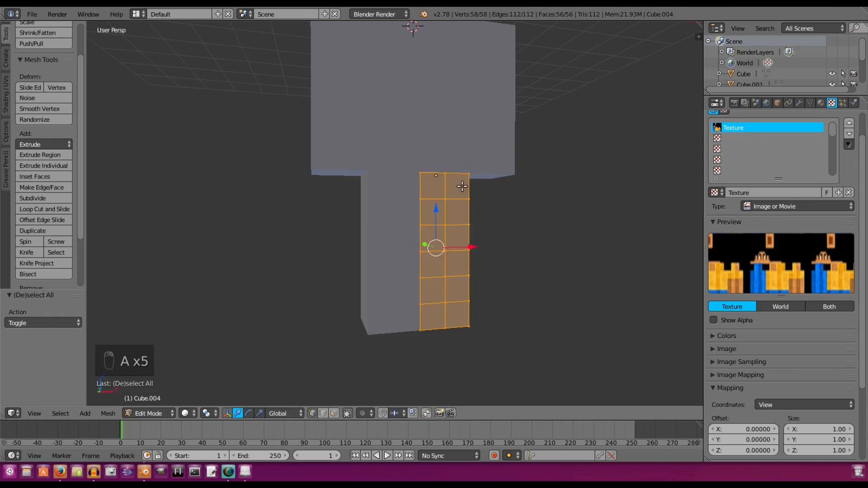
{"action": "key", "text": "U"}
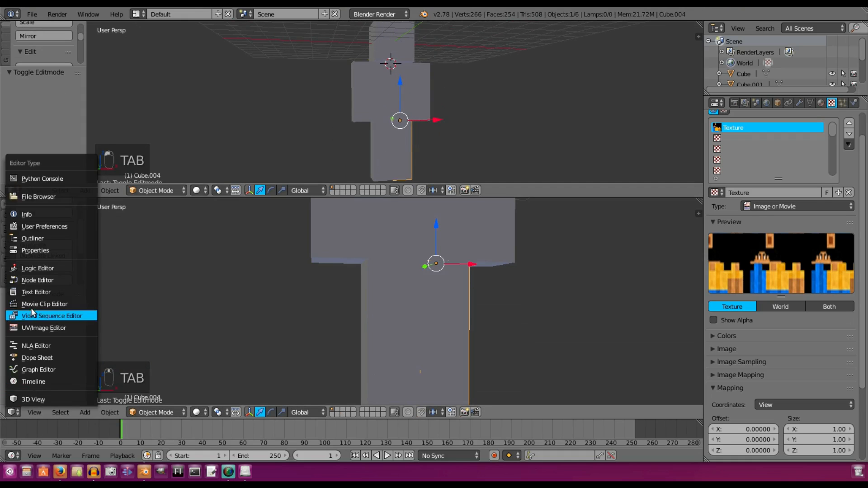
- Set the lower area's editor type to UV/Image Editor showing the skin image
{"action": "left_click", "coordinate": [43, 328]}
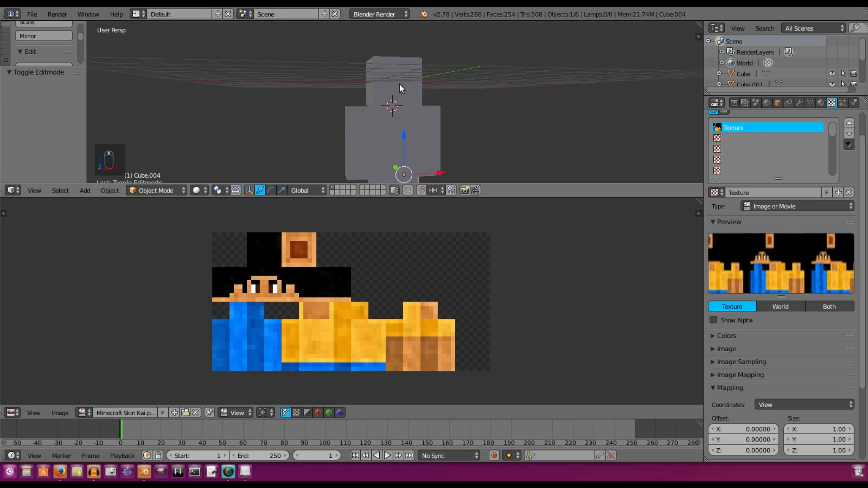
- Unwrap the head in Edit Mode and arrange its UVs over the skin, then exit editing
{"action": "key", "text": "Tab"}
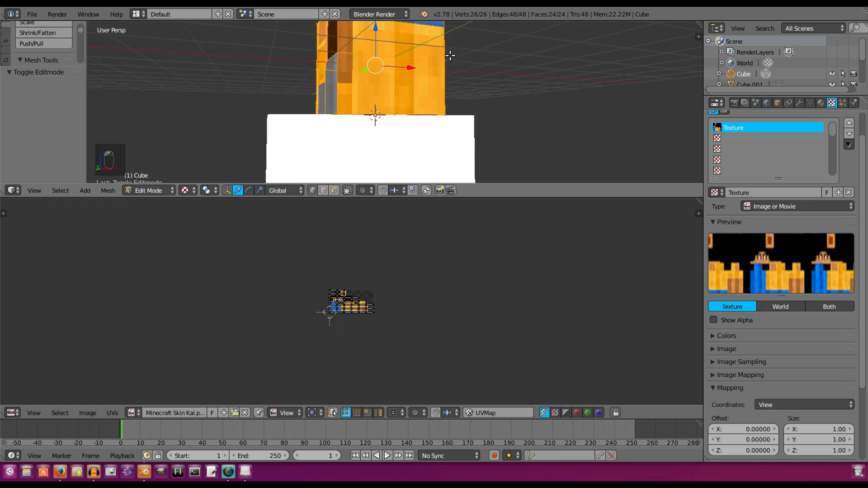
{"action": "key", "text": "Tab"}
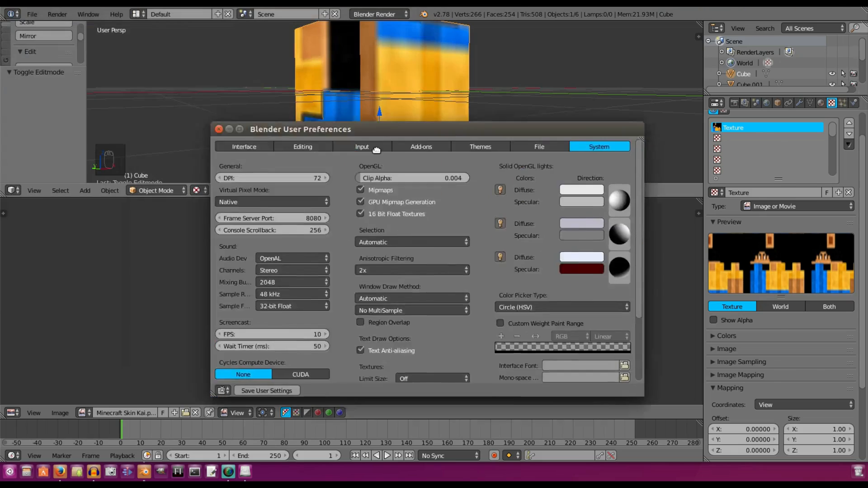
- Uncheck Mipmaps in the System preferences for crisp pixels and close the window
{"action": "left_click_drag", "start_coordinate": [300, 130], "coordinate": [460, 169]}
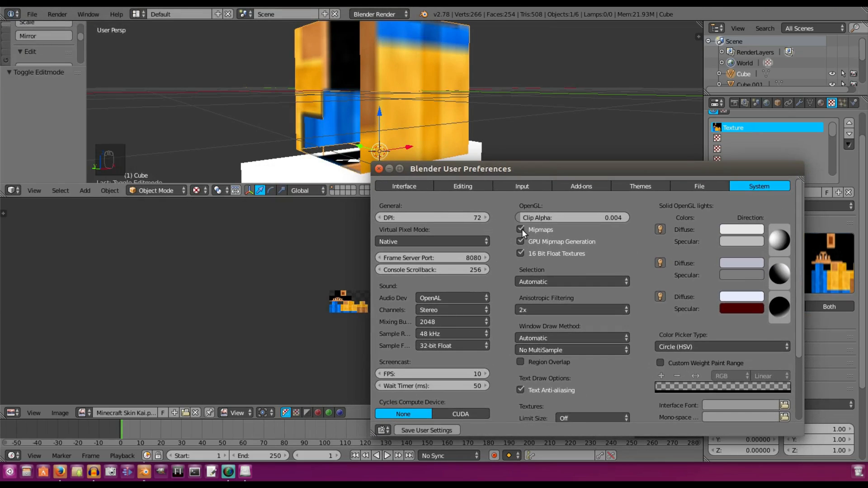
{"action": "left_click", "coordinate": [521, 230]}
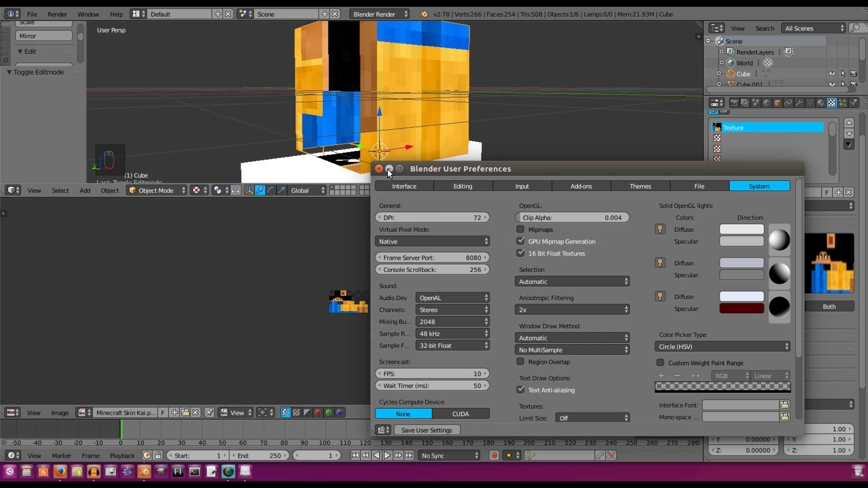
{"action": "left_click", "coordinate": [389, 169]}
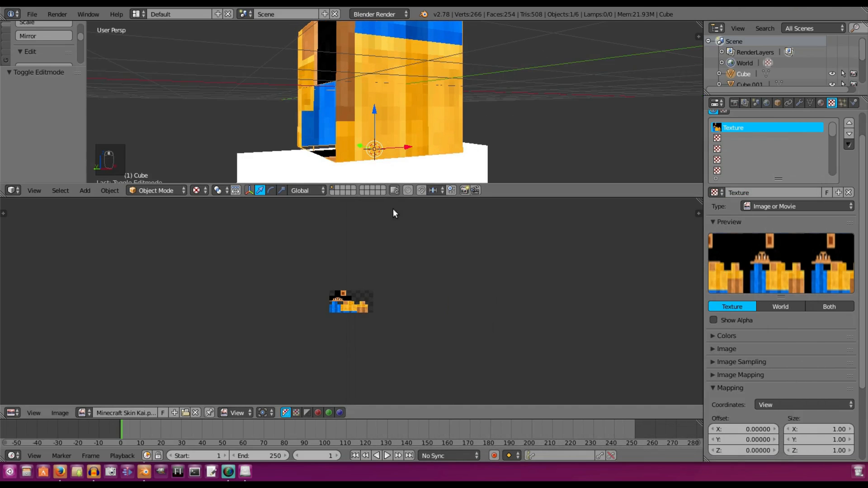
- Edit the head cube's UVs, check the result, and start moving the UV islands
{"action": "key", "text": "Tab"}
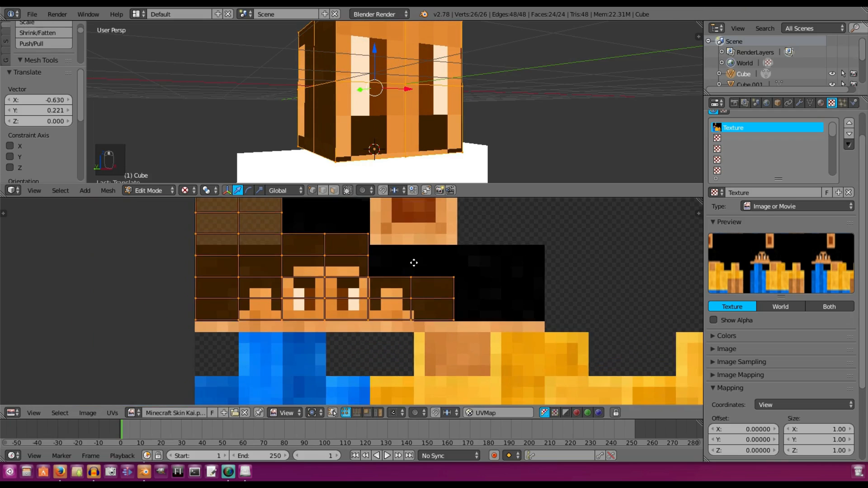
{"action": "key", "text": "Tab"}
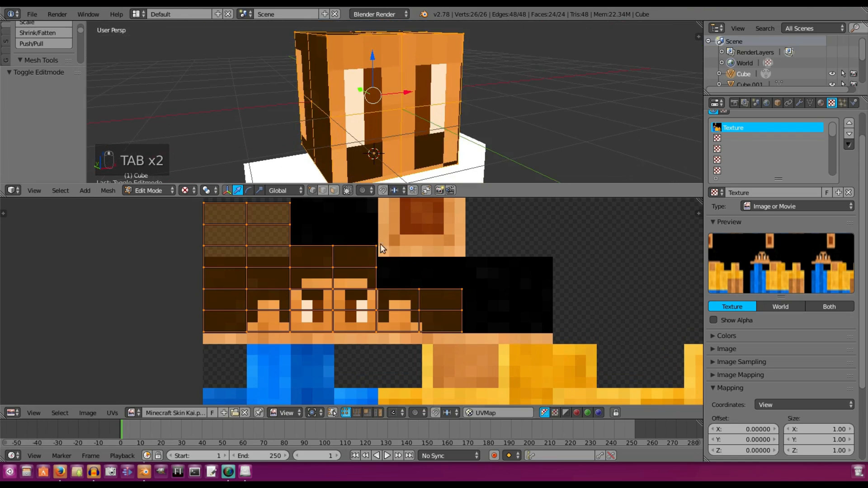
{"action": "key", "text": "g"}
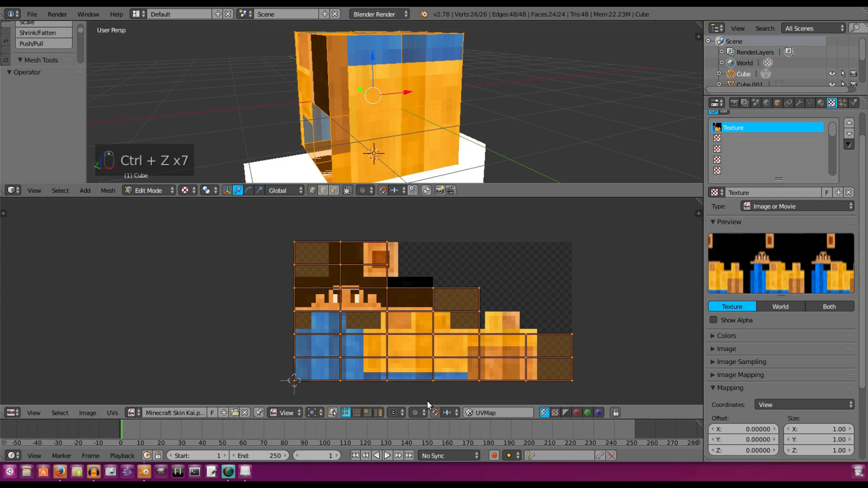
{"action": "mouse_move", "coordinate": [389, 204]}
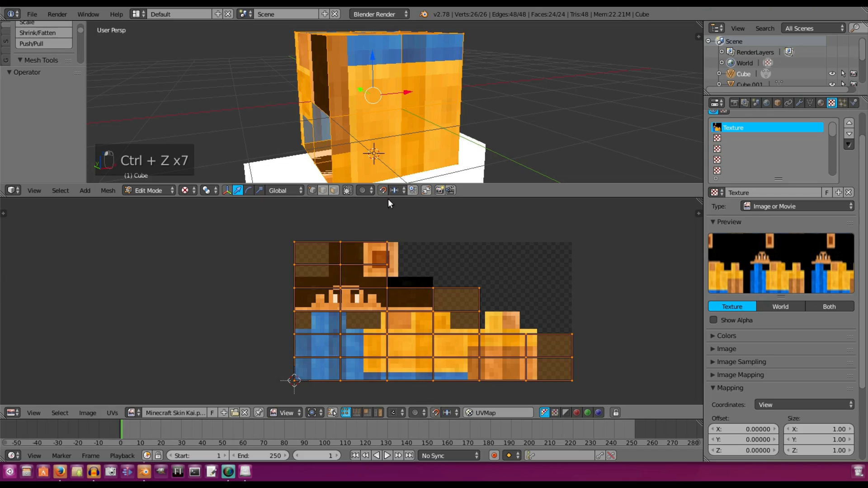
- Scale and rotate the head's UV islands onto the skin's face and hair area, then exit editing
{"action": "key", "text": "S"}
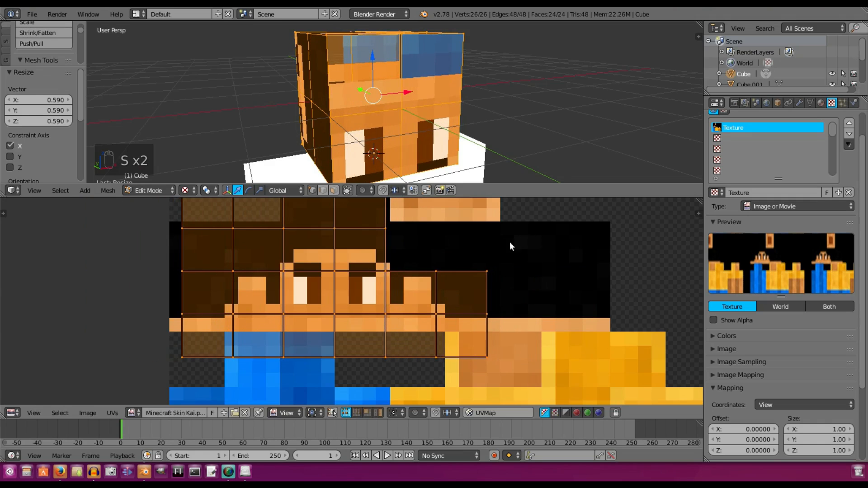
{"action": "key", "text": "r"}
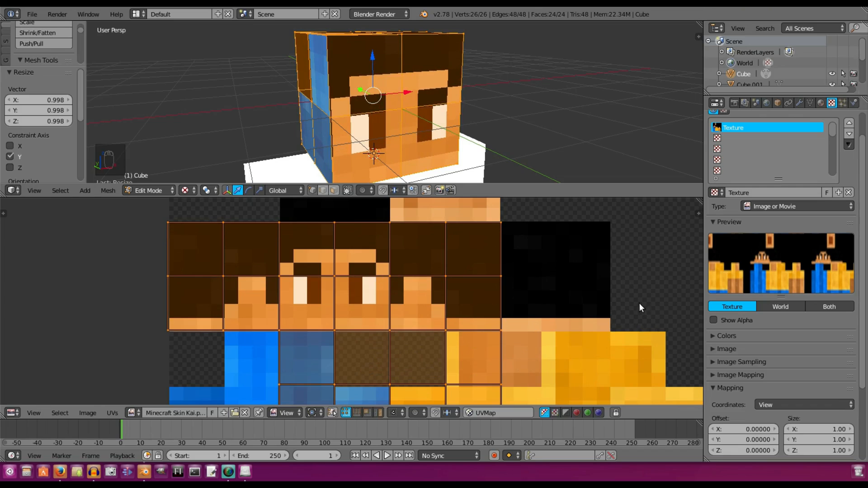
{"action": "key", "text": "Tab"}
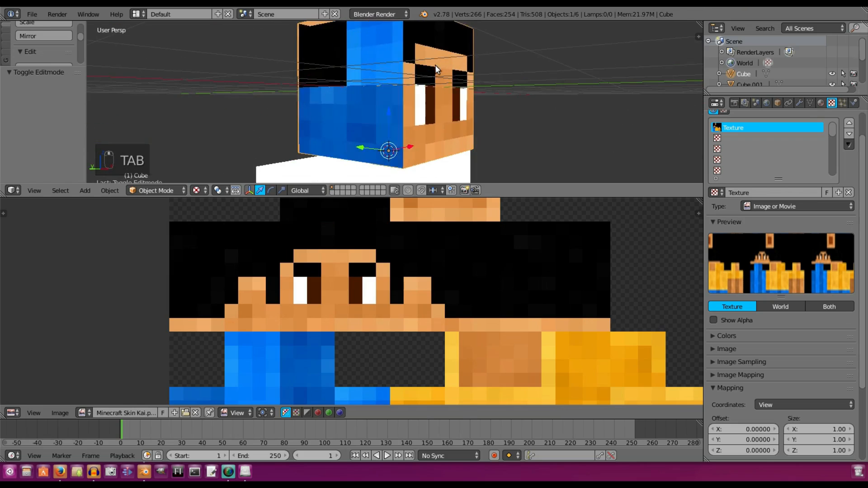
- Delete the unwanted faces from the head cube's mesh in Edit Mode
{"action": "key", "text": "Tab"}
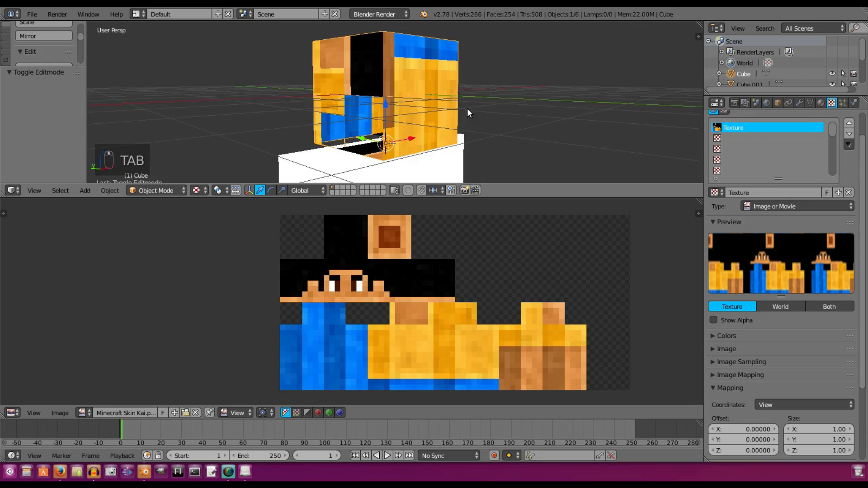
{"action": "key", "text": "Tab"}
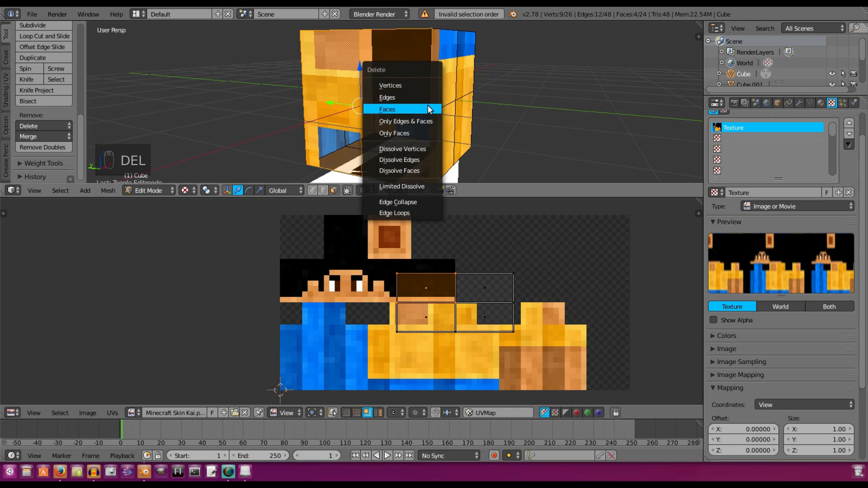
{"action": "left_click", "coordinate": [387, 108]}
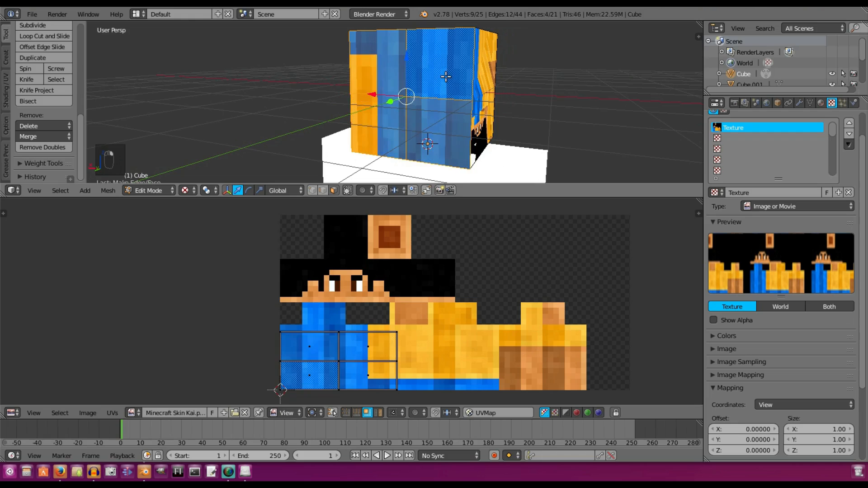
{"action": "key", "text": "Delete"}
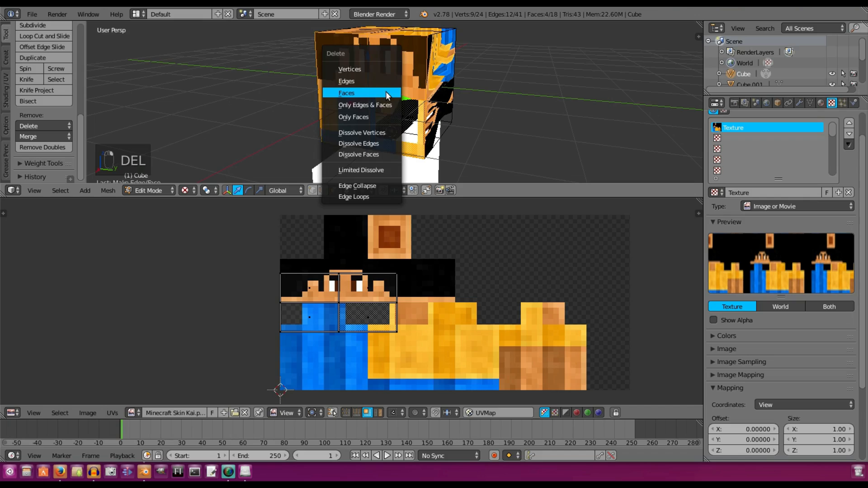
{"action": "left_click", "coordinate": [347, 92]}
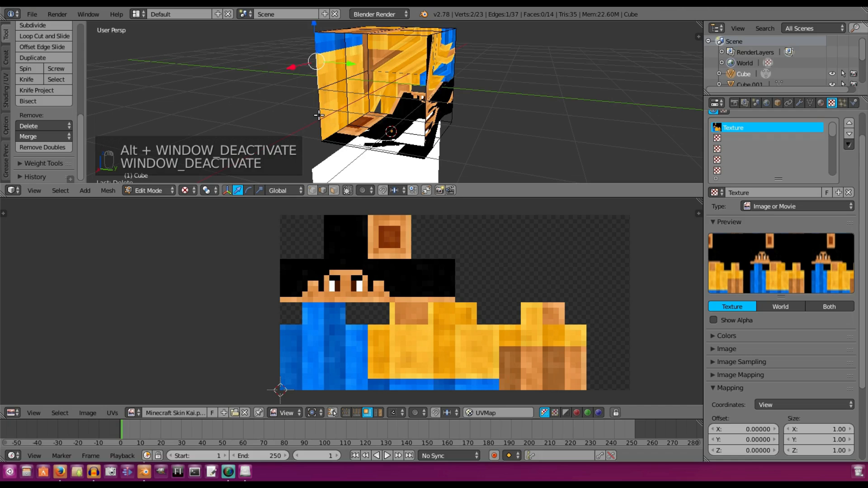
- Fill new faces between the selected vertices to close the gap and leave Edit Mode
{"action": "key", "text": "F"}
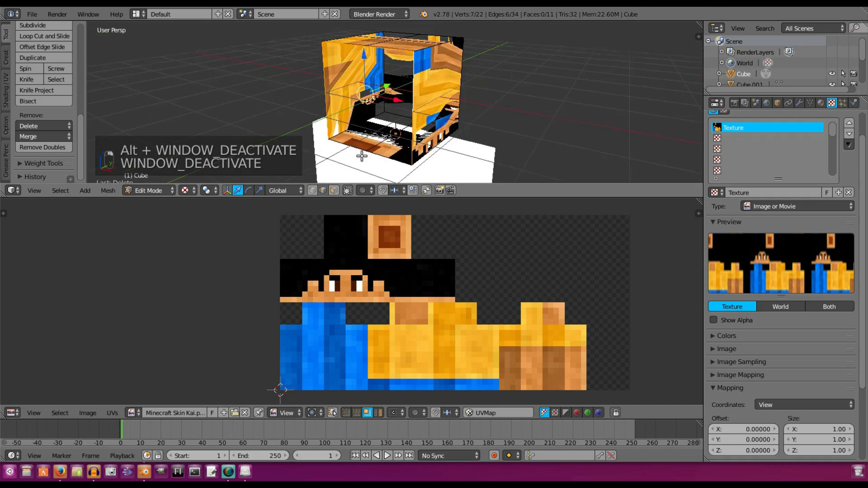
{"action": "key", "text": "F"}
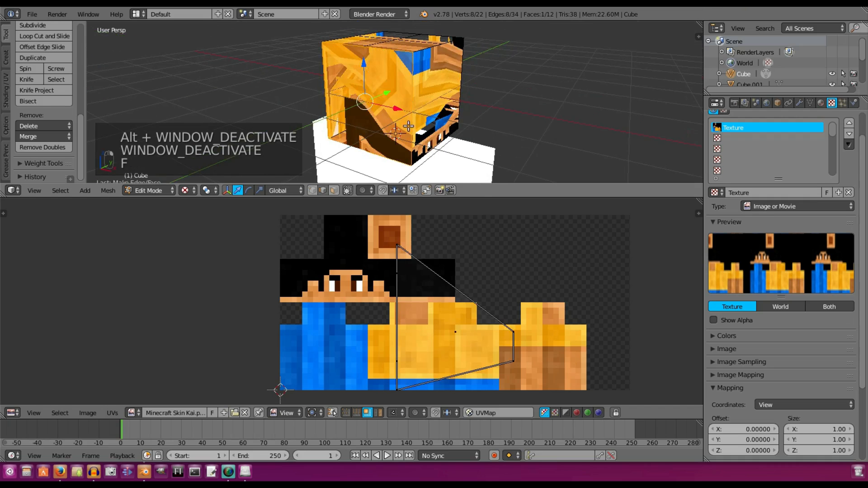
{"action": "key", "text": "Tab"}
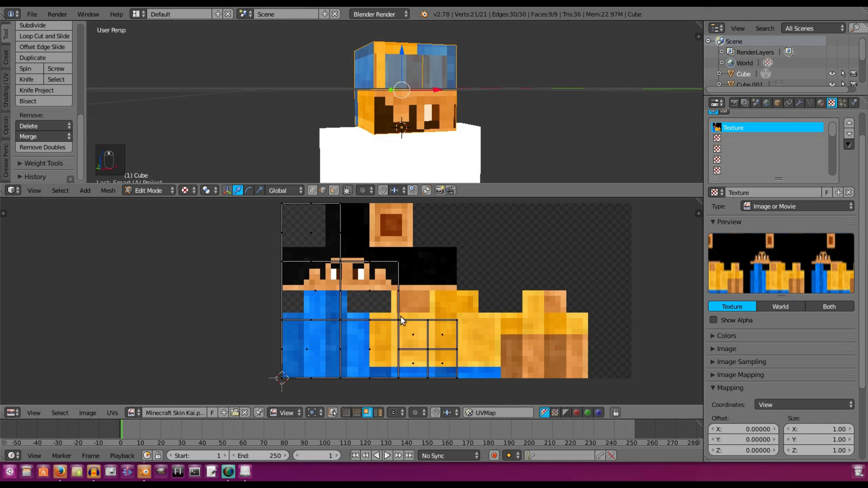
- Select all UVs and reposition the islands so the cube's front shows the skin's face
{"action": "key", "text": "a"}
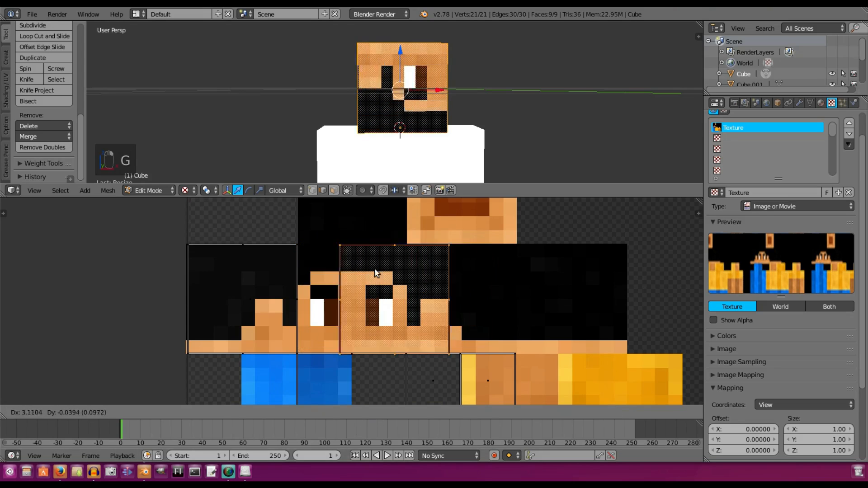
{"action": "key", "text": "r"}
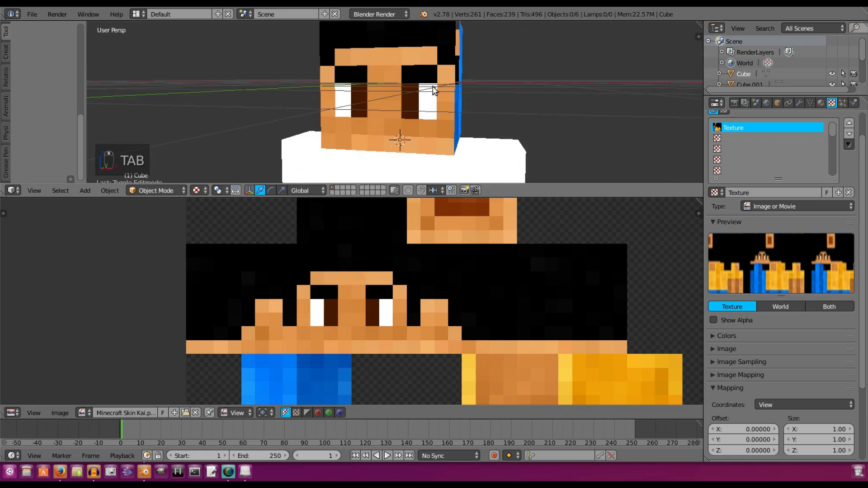
- Orbit to view the head's untextured side, then re-enter mesh editing on the head
{"action": "left_click_drag", "start_coordinate": [435, 91], "coordinate": [363, 109]}
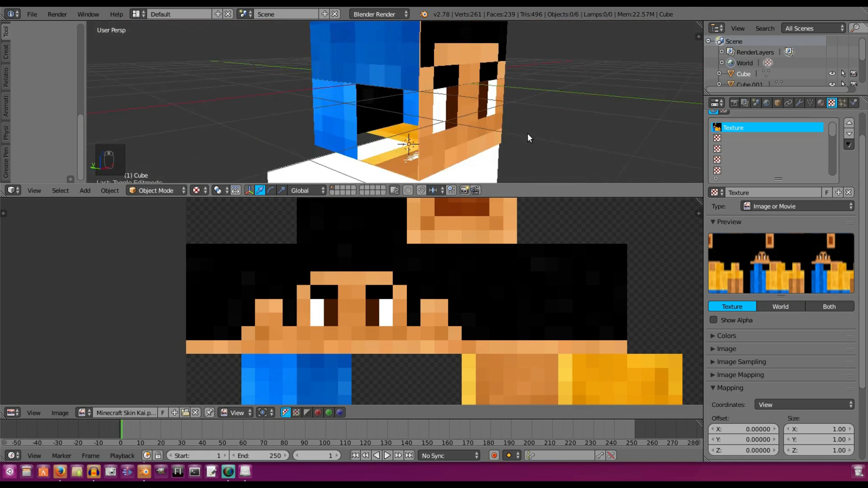
{"action": "key", "text": "Tab"}
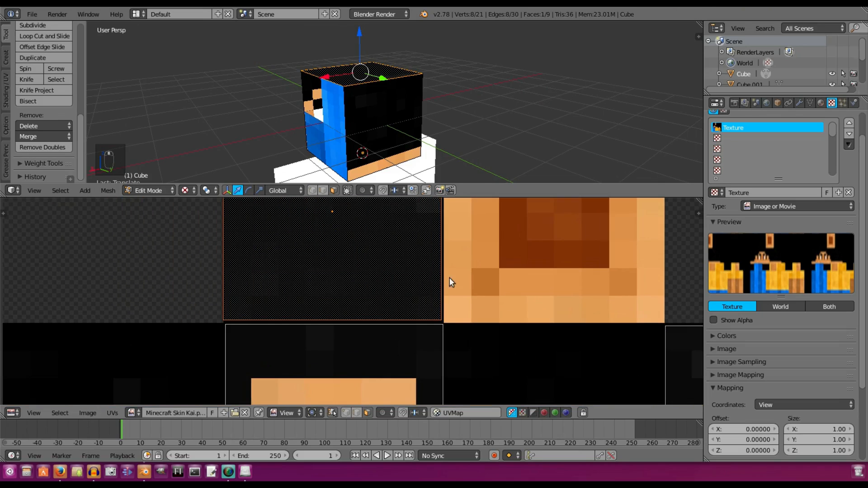
{"action": "mouse_move", "coordinate": [488, 291]}
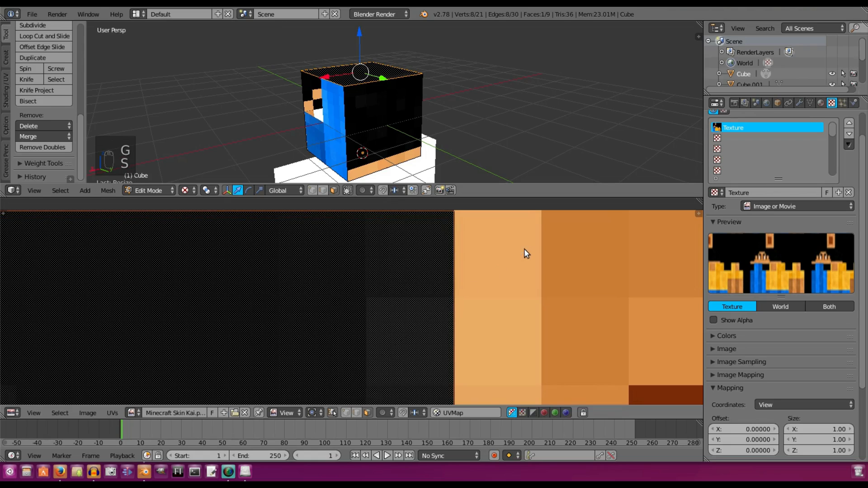
- Check the head's texture in object view, then rotate the top face's UVs 180 degrees
{"action": "key", "text": "Tab"}
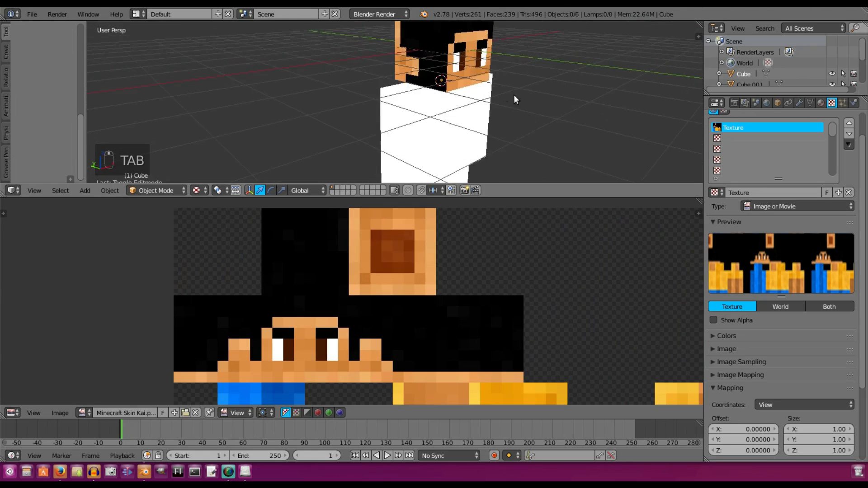
{"action": "key", "text": "Tab"}
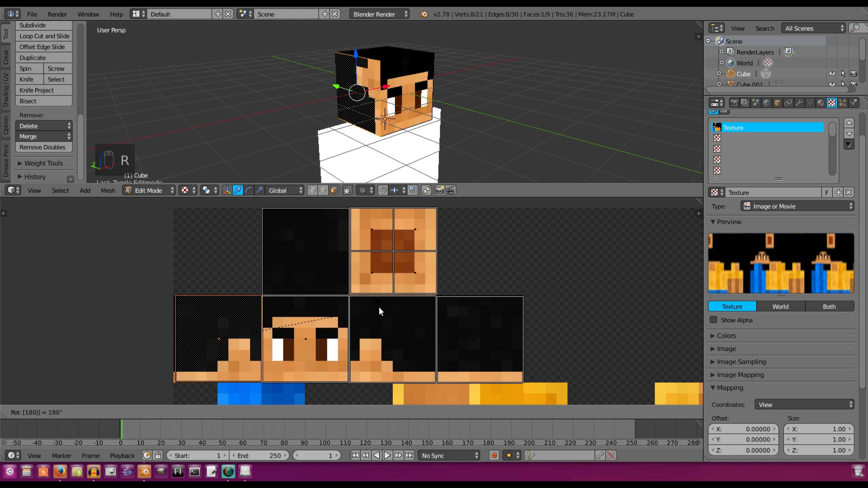
{"action": "key", "text": "r"}
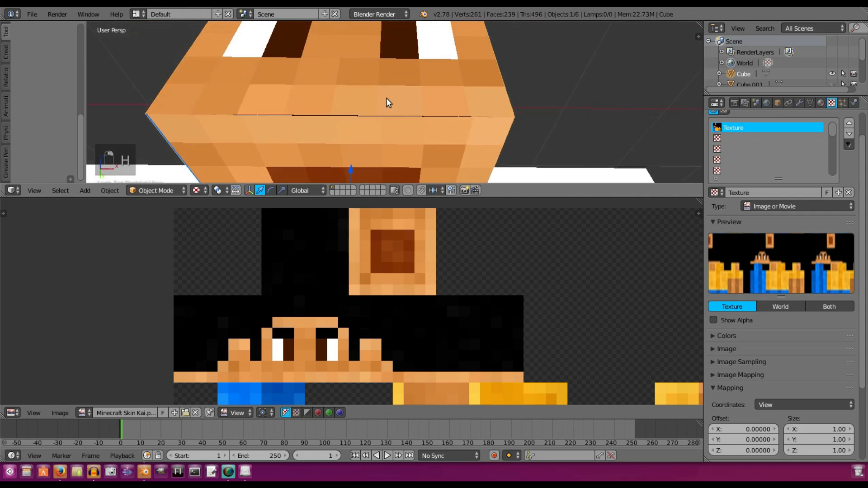
- Leave mesh editing so the fully textured head is shown
{"action": "key", "text": "Tab"}
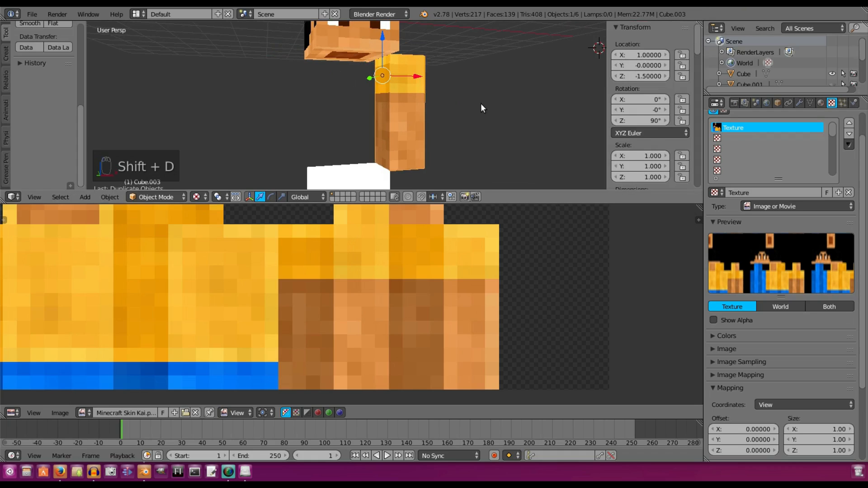
- Place the duplicated arm piece and reframe the view on the whole character
{"action": "key", "text": "s"}
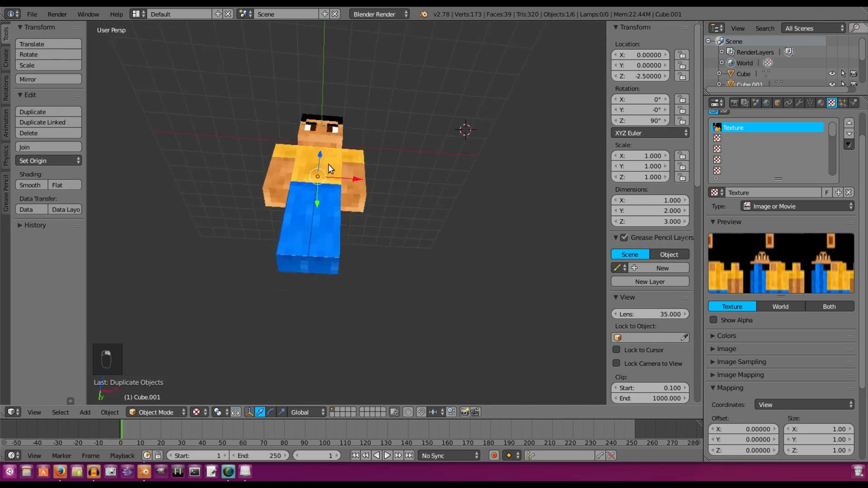
{"action": "key", "text": "Shift+C"}
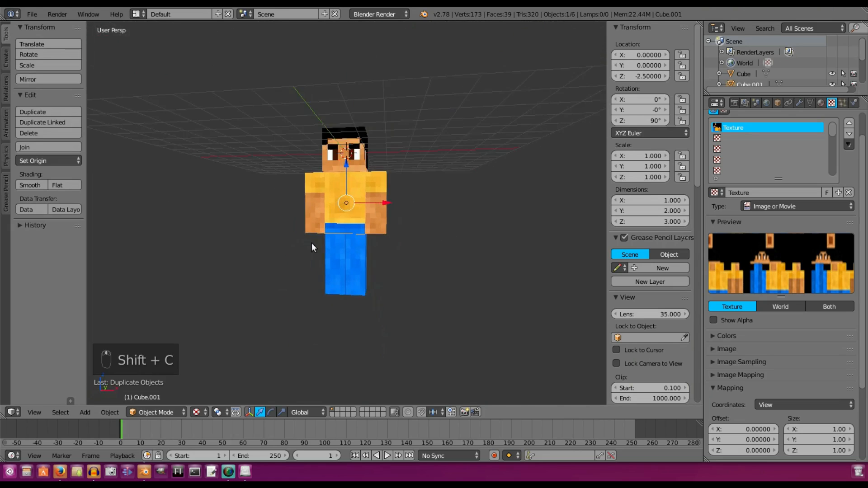